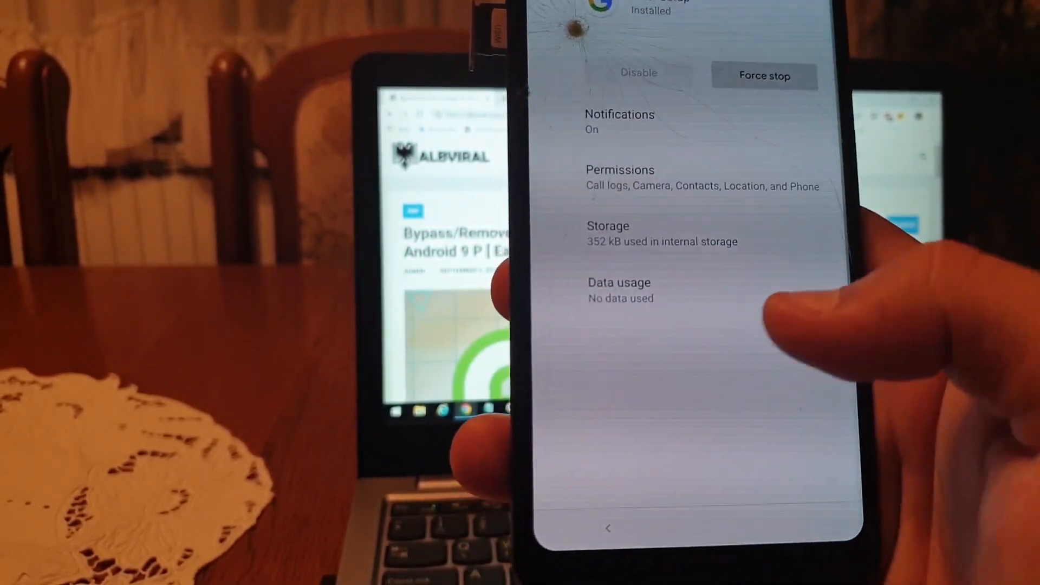
Scroll the Opening links list down to the YouTube entry.
{"action": "scroll", "scroll_direction": "up", "scroll_amount": 3}
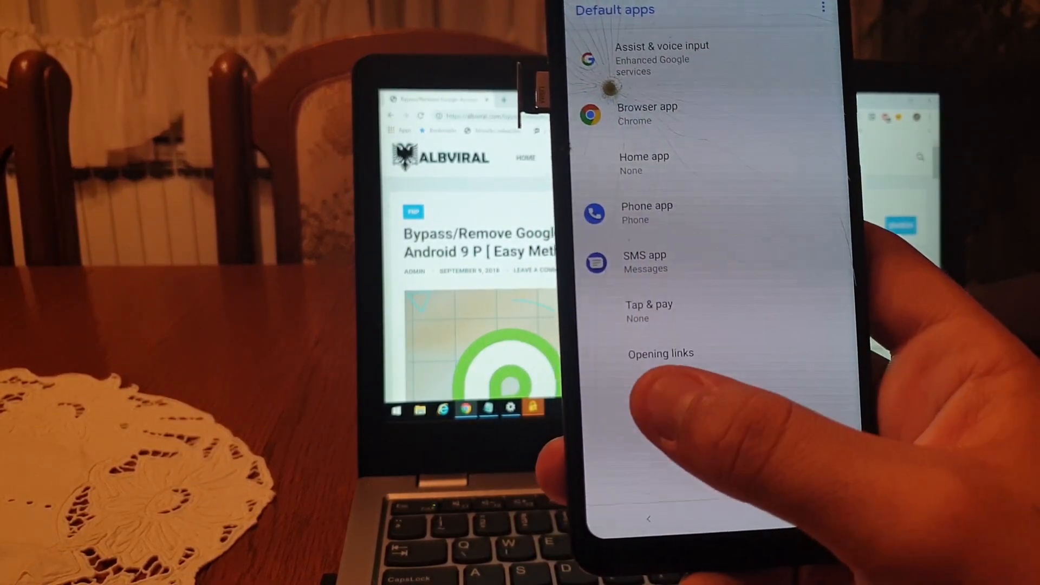
{"action": "scroll", "scroll_direction": "up", "scroll_amount": 3}
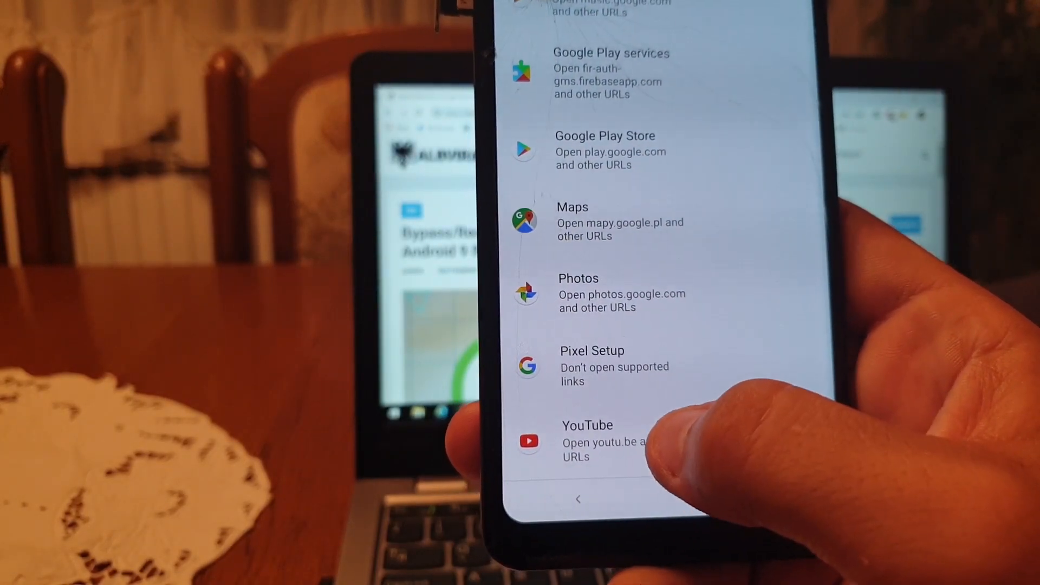
Go into YouTube's app info and launch YouTube from there.
{"action": "left_click", "coordinate": [587, 441]}
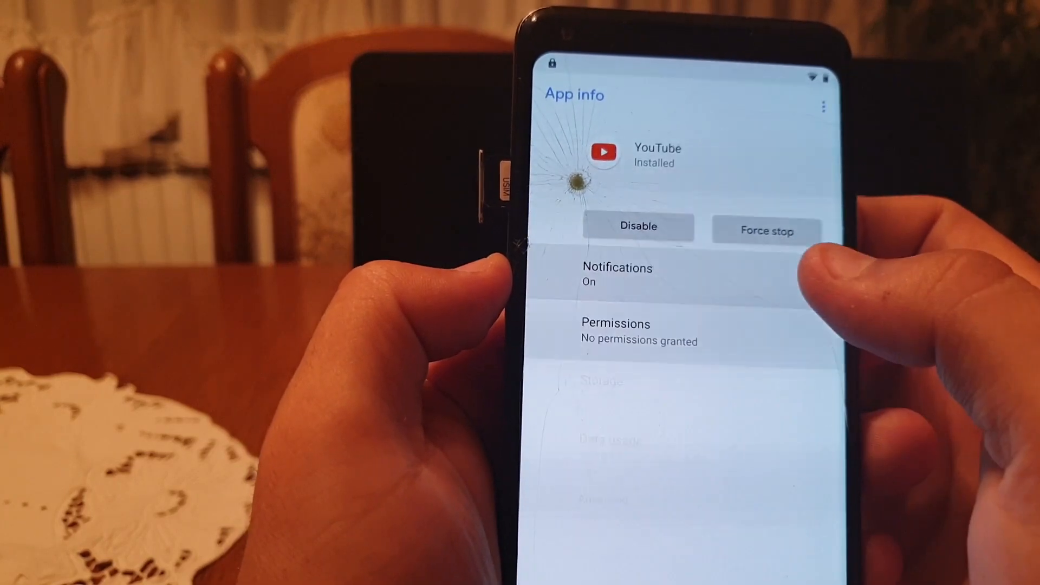
{"action": "left_click", "coordinate": [616, 273]}
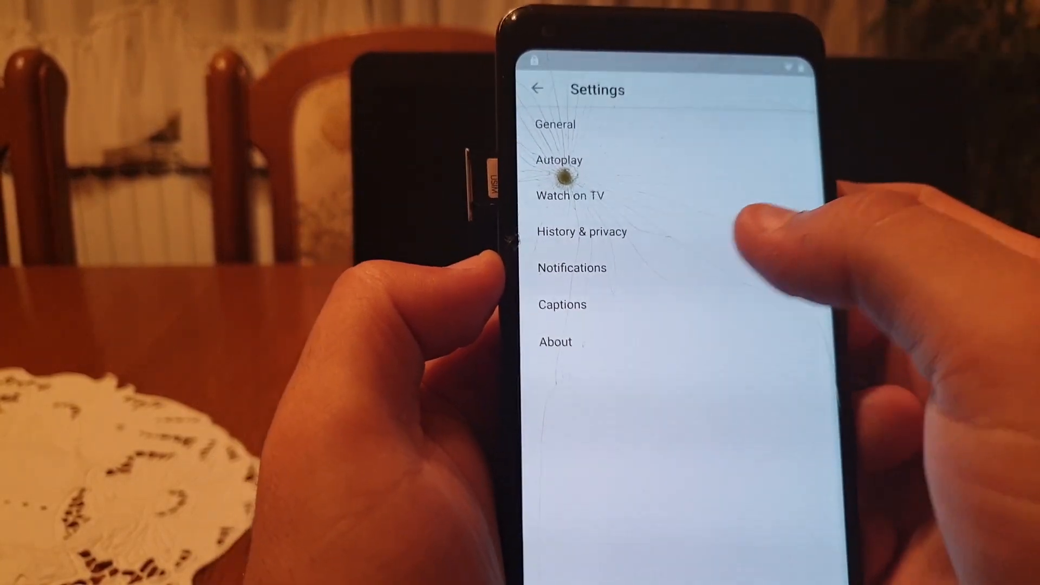
Enter YouTube's About page to reach its Google links.
{"action": "left_click", "coordinate": [581, 232]}
{"action": "type", "text": "albviral"}
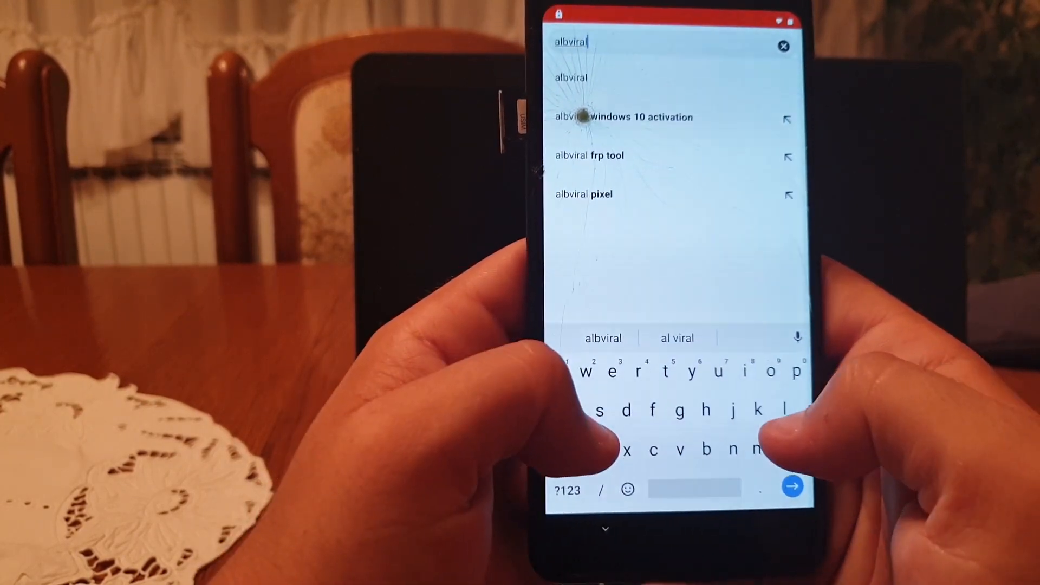
Search albviral and reach the Bypass Google Account Lock On Android 9 P article.
{"action": "type", "text": "and"}
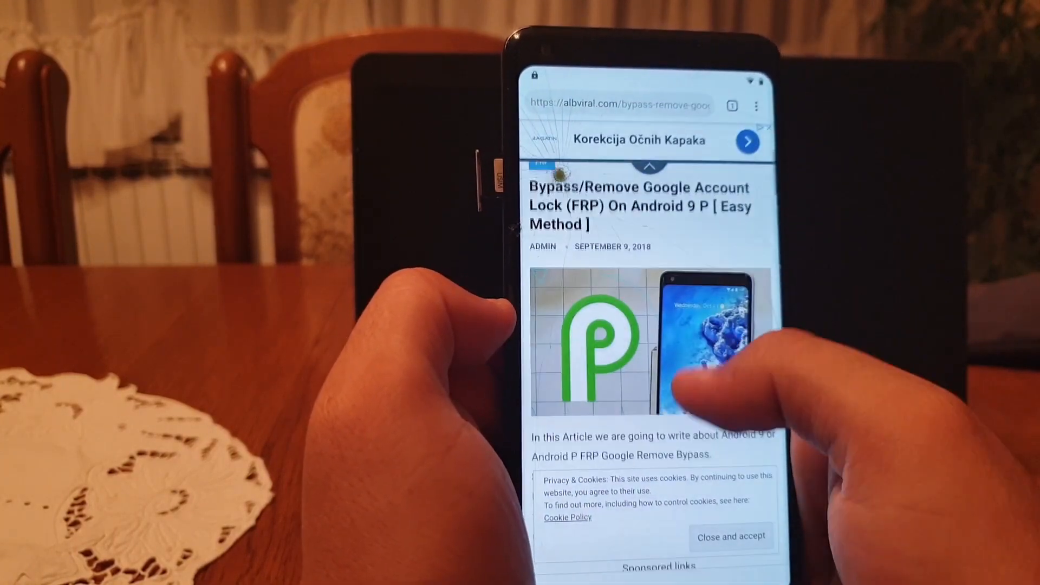
{"action": "scroll", "scroll_direction": "up", "scroll_amount": 3}
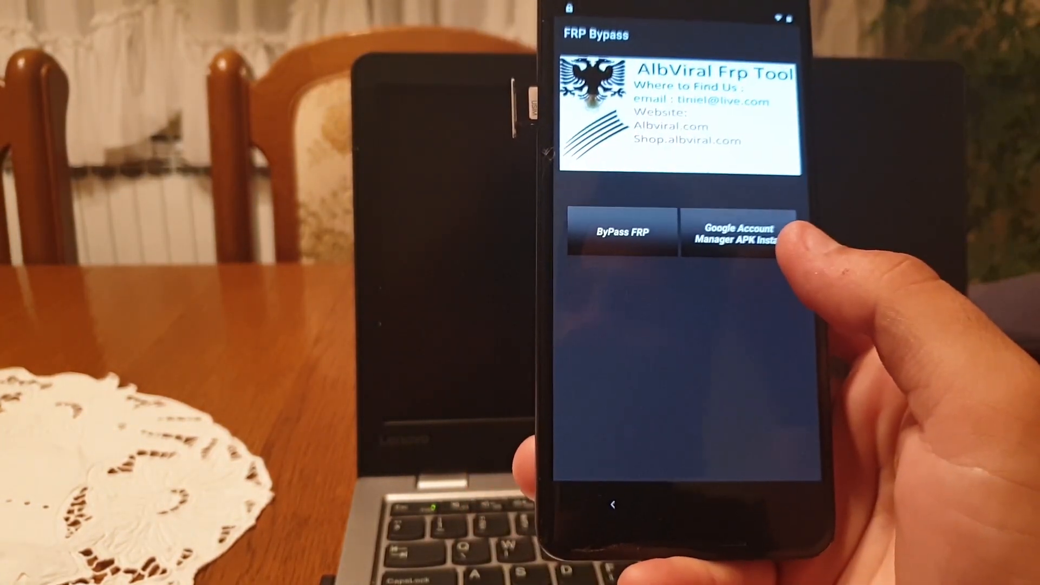
Start the Google Account Manager APK install, bringing up its permissions request.
{"action": "left_click", "coordinate": [736, 232]}
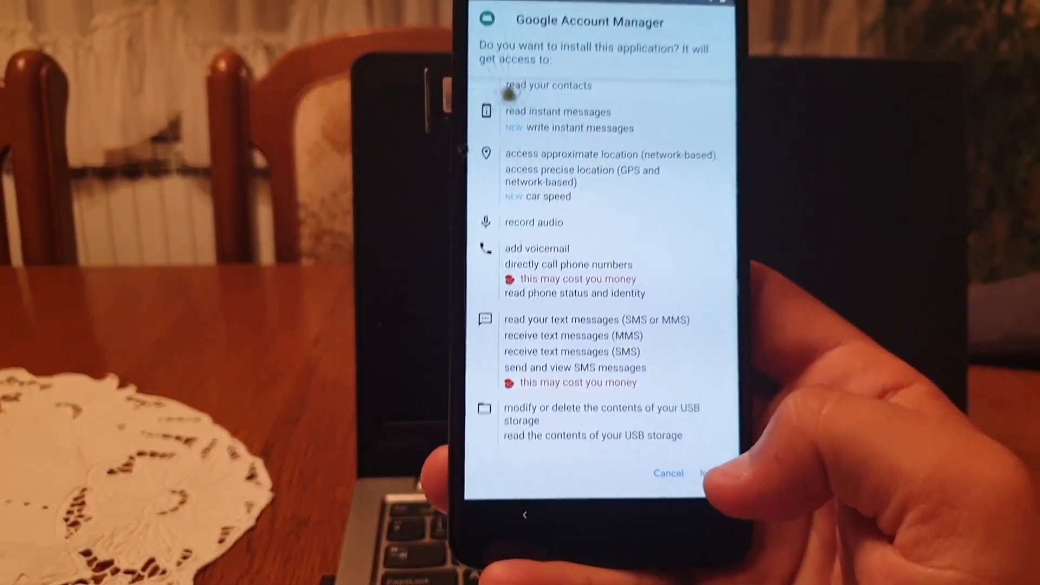
{"action": "left_click", "coordinate": [713, 474]}
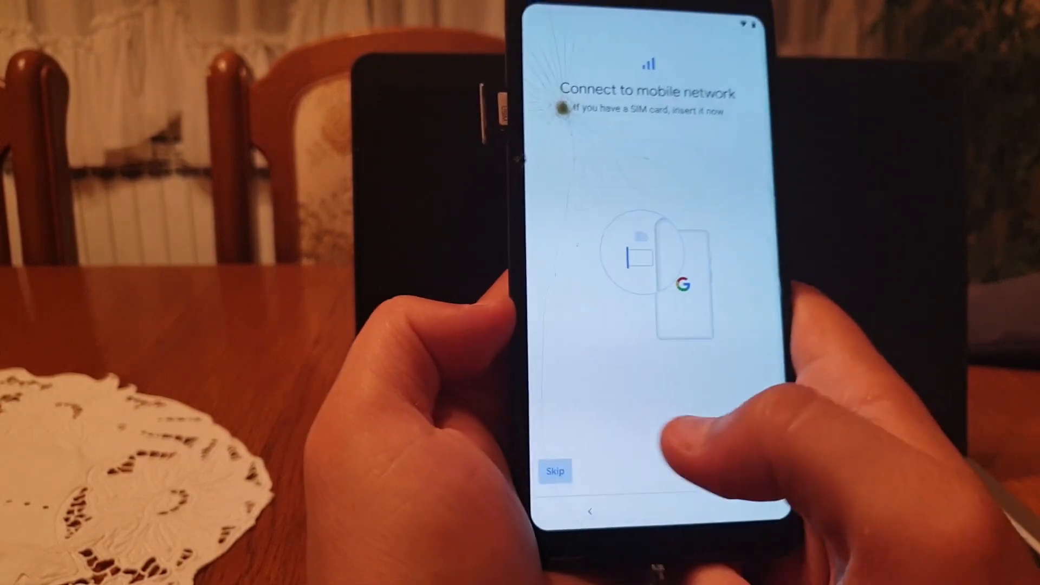
Skip mobile network, continue past Copy apps & data and confirm restoring without the old phone.
{"action": "left_click", "coordinate": [556, 471]}
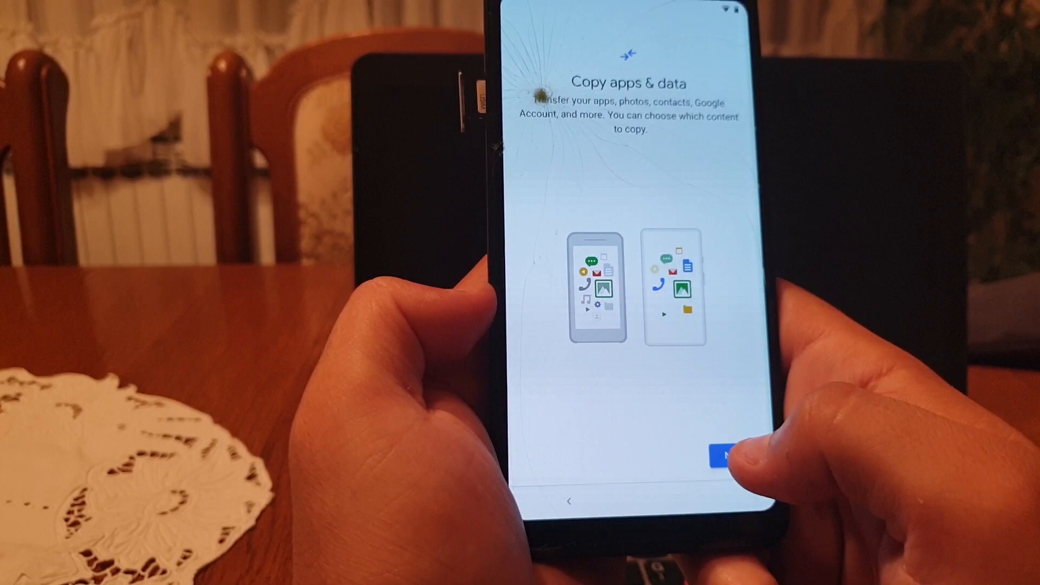
{"action": "left_click", "coordinate": [726, 456]}
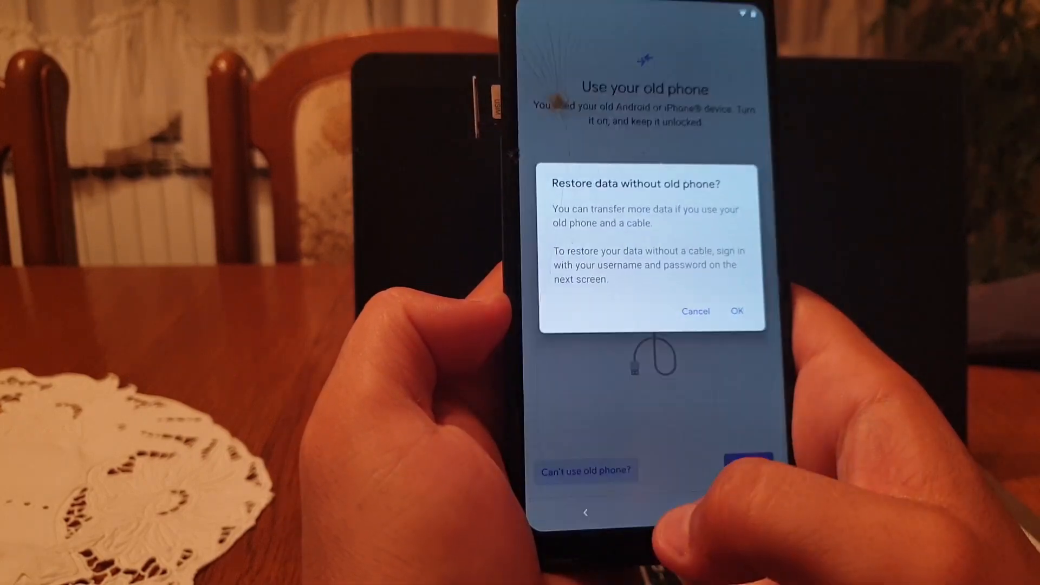
{"action": "left_click", "coordinate": [736, 310]}
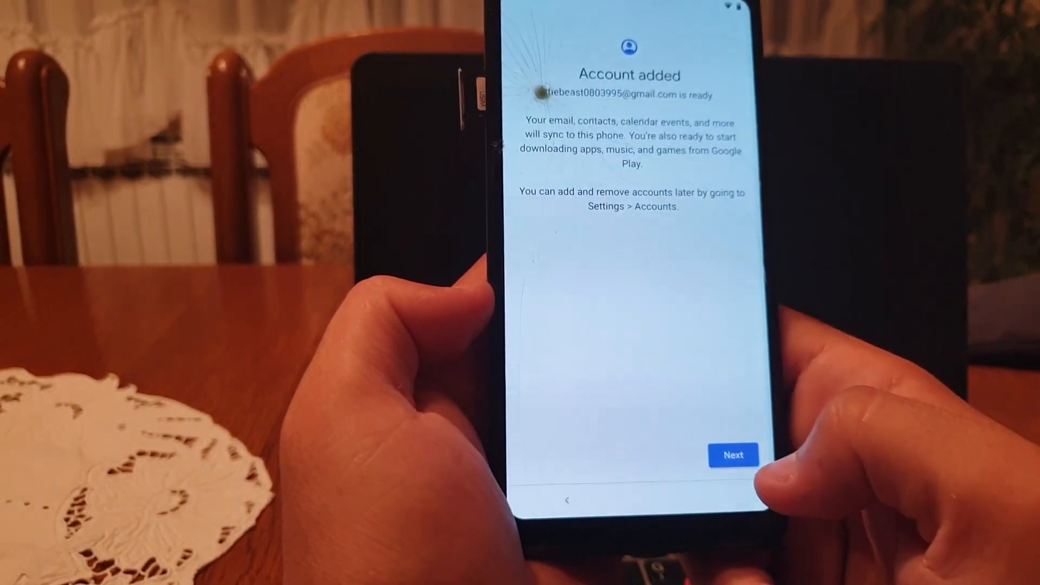